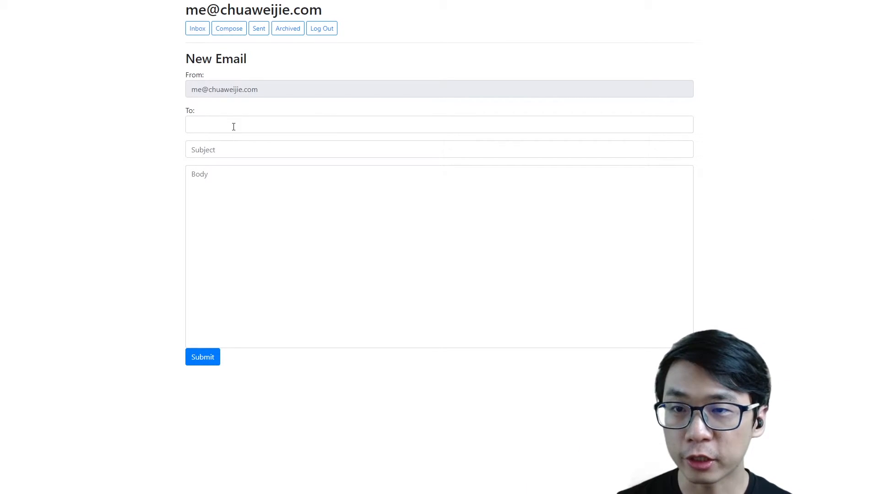
Submit the blank new email with no recipient to trigger 'At least one recipient required.'
left_click(202, 357)
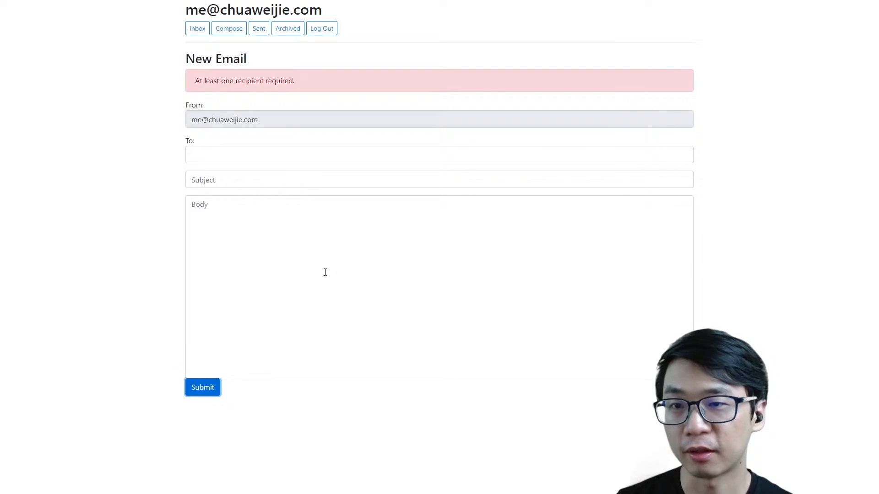
left_click(439, 155)
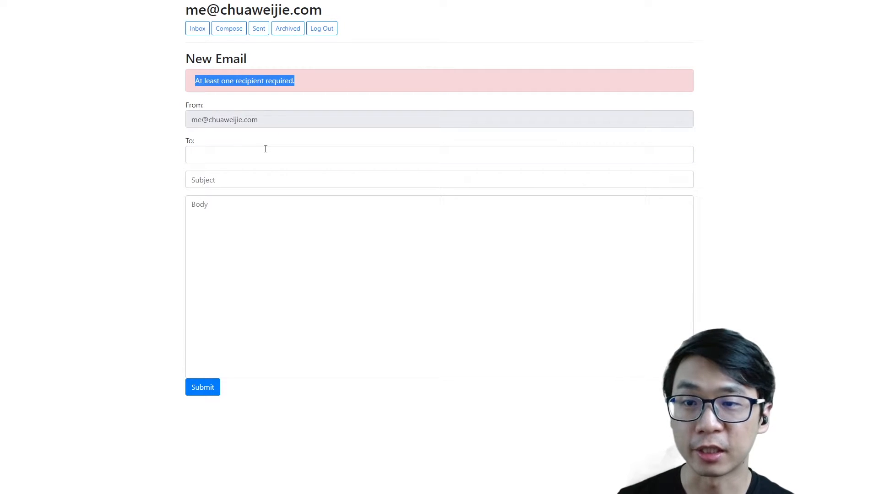
type("test@test.com")
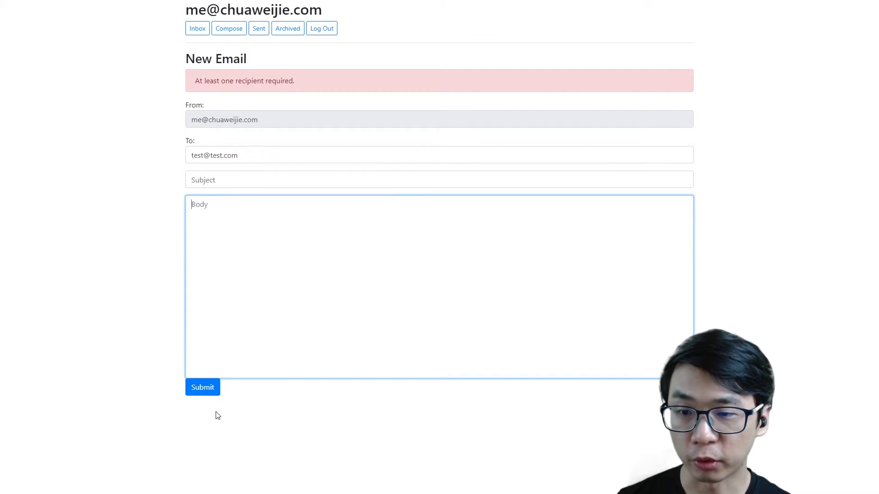
left_click(202, 388)
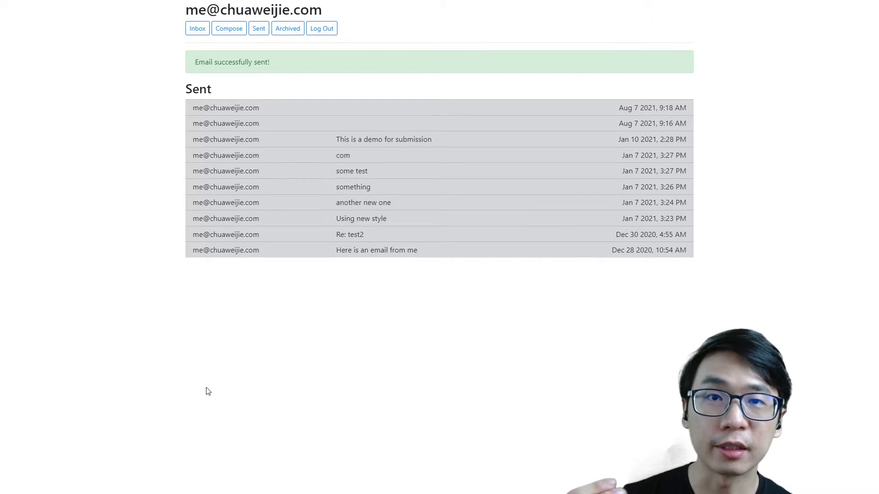